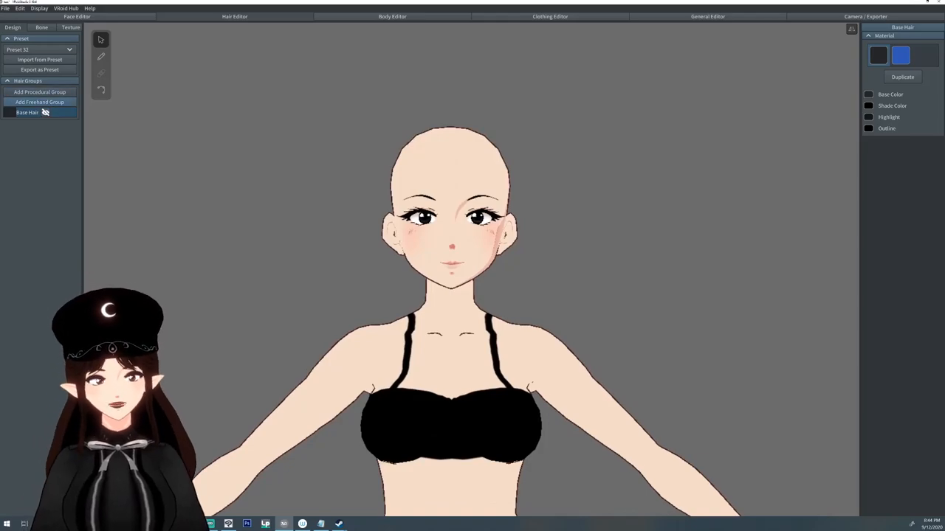
# Add a procedural hair group forming a short cap of black strands around the crown
pyautogui.click(38, 91)
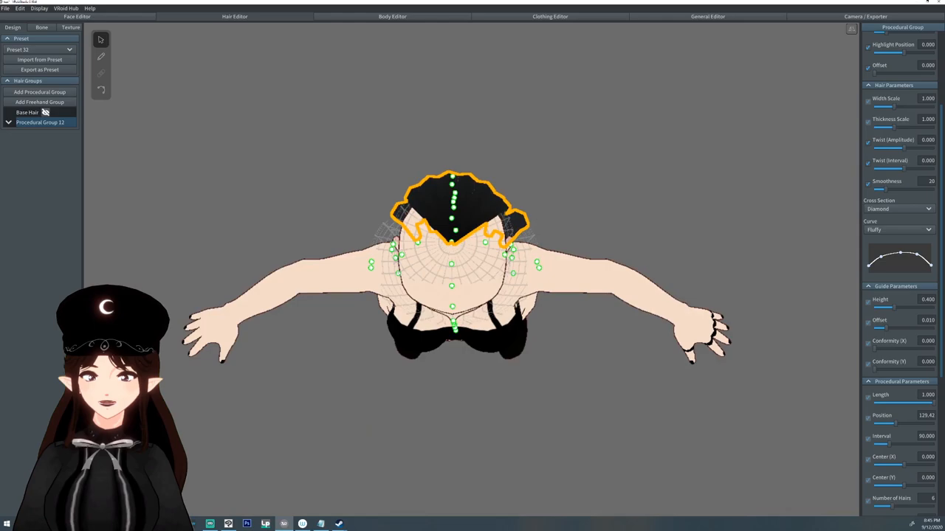
# Widen the Procedural Parameters so strands circle the head and fall long past the shoulders
pyautogui.moveTo(886, 442); pyautogui.dragTo(915, 443)
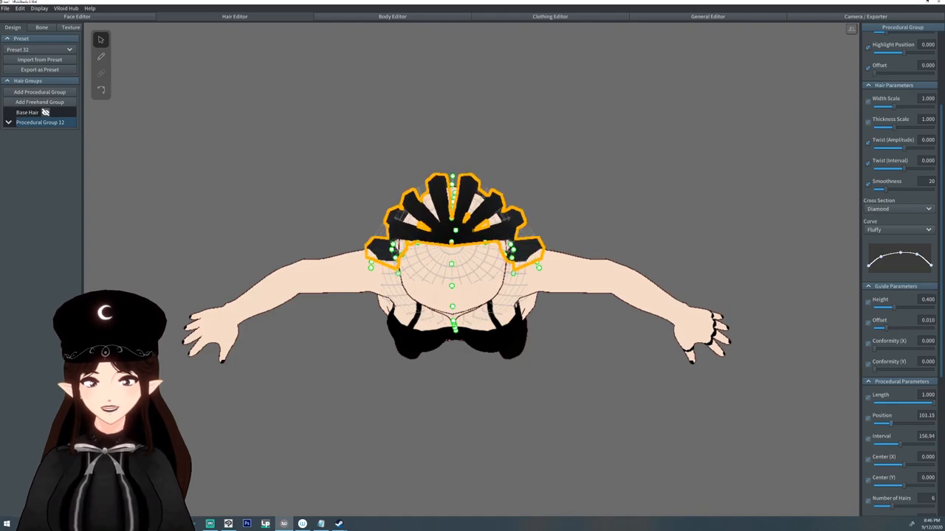
pyautogui.scroll(-3)
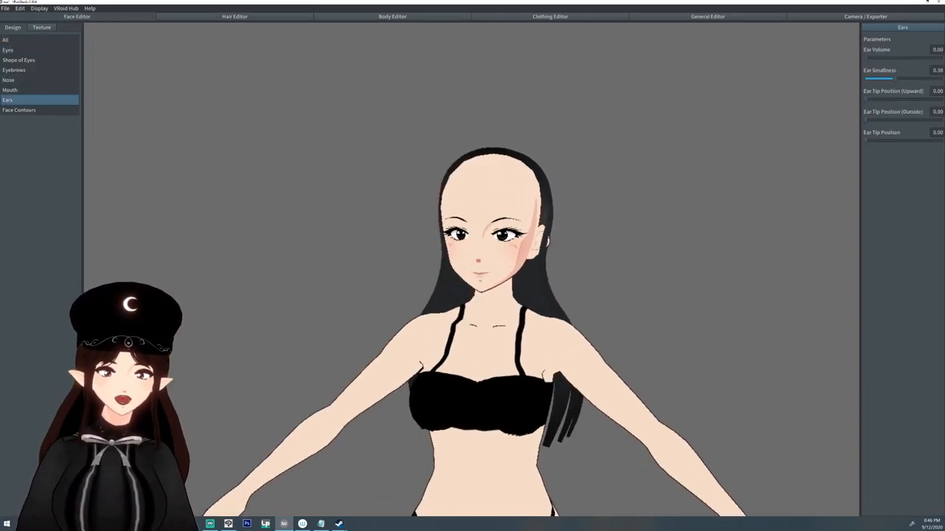
# Tweak the ear shape, then add a freehand hair group beside the long procedural hair
pyautogui.moveTo(893, 76); pyautogui.dragTo(942, 77)
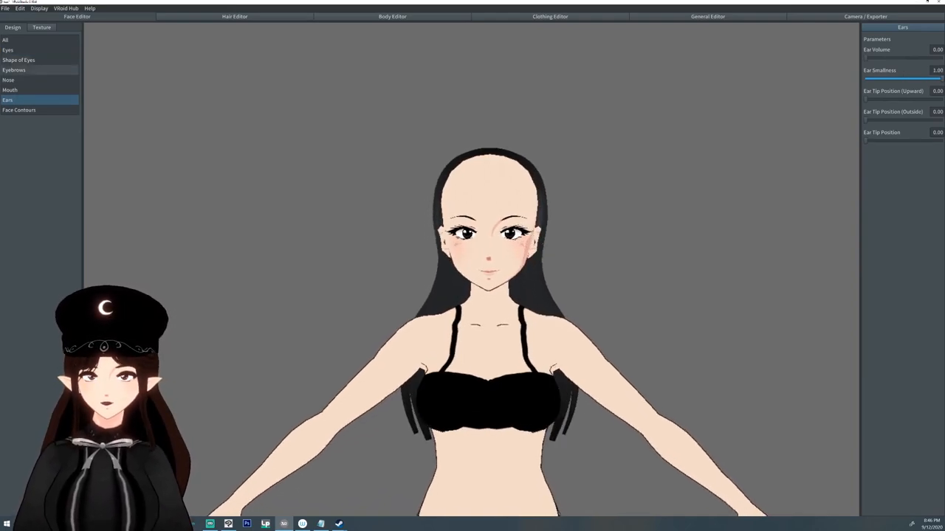
pyautogui.click(234, 16)
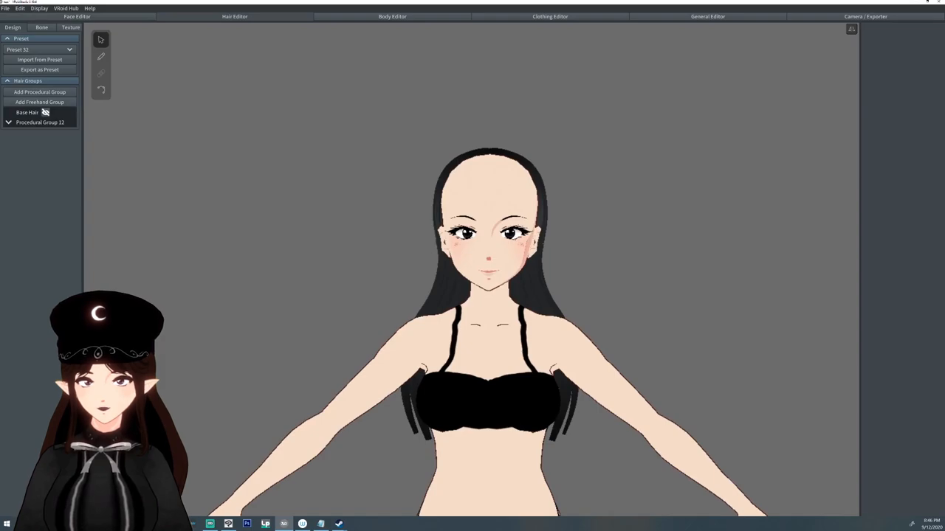
pyautogui.click(71, 121)
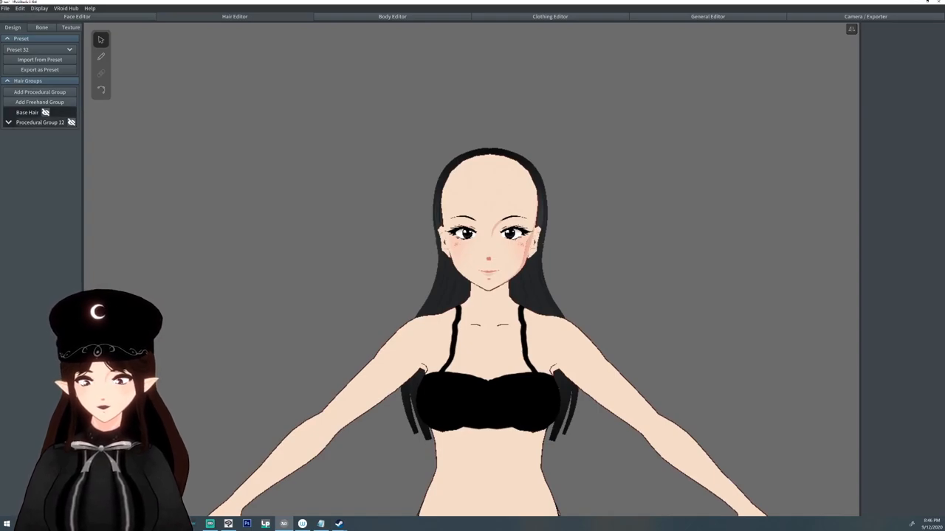
pyautogui.click(40, 121)
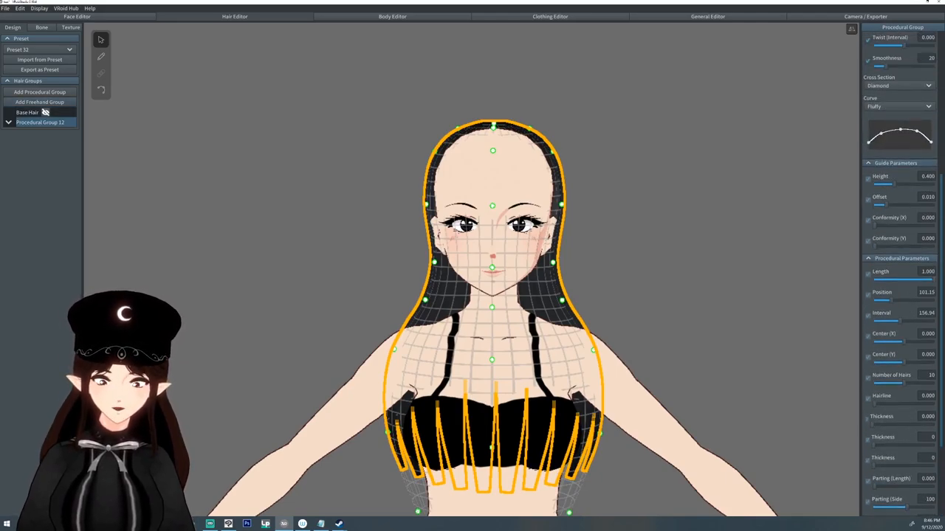
pyautogui.click(38, 102)
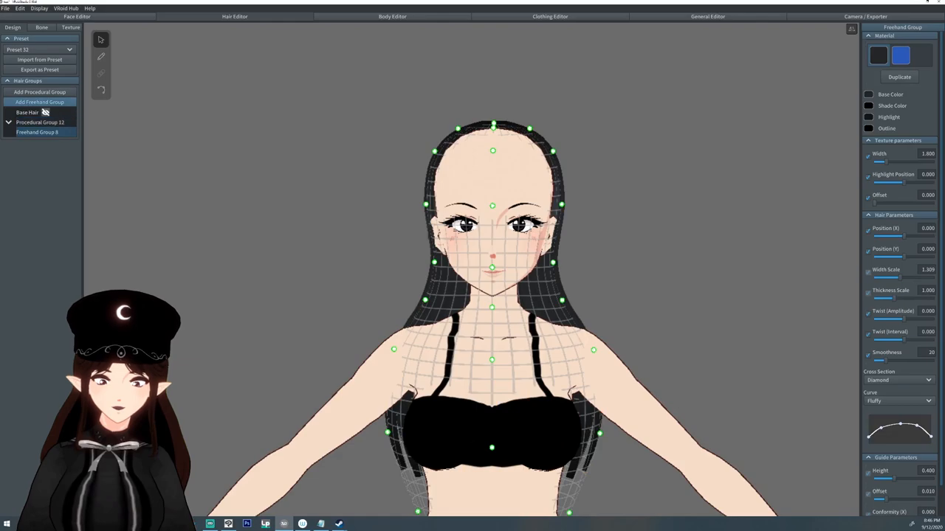
# Paint four freehand strands with the Hair Brush along the sides of the face
pyautogui.click(100, 56)
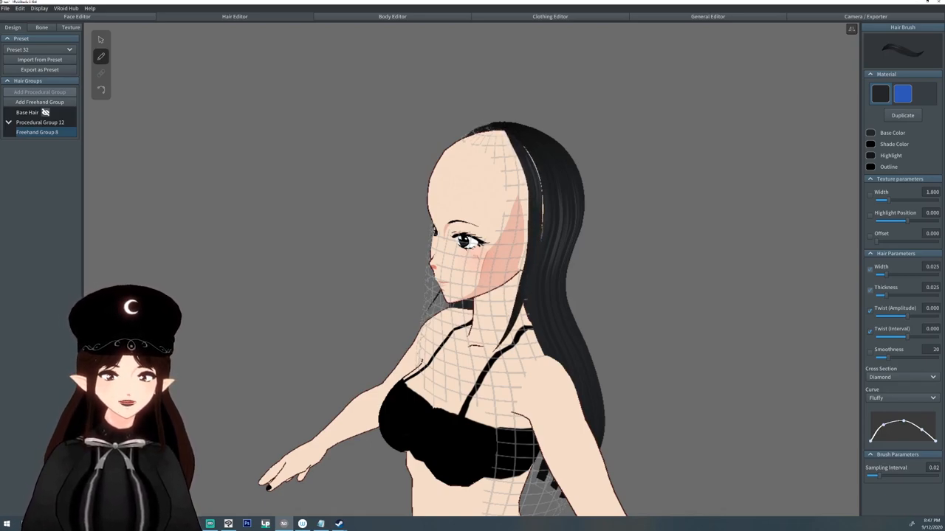
pyautogui.click(9, 133)
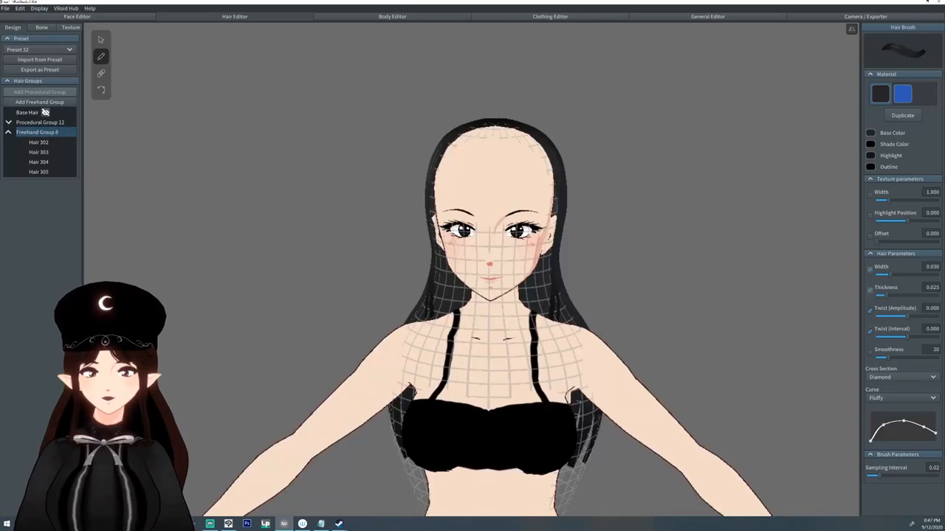
# Reshape Hair 302–305 guide points so the side locks hug the head and cheeks
pyautogui.click(38, 161)
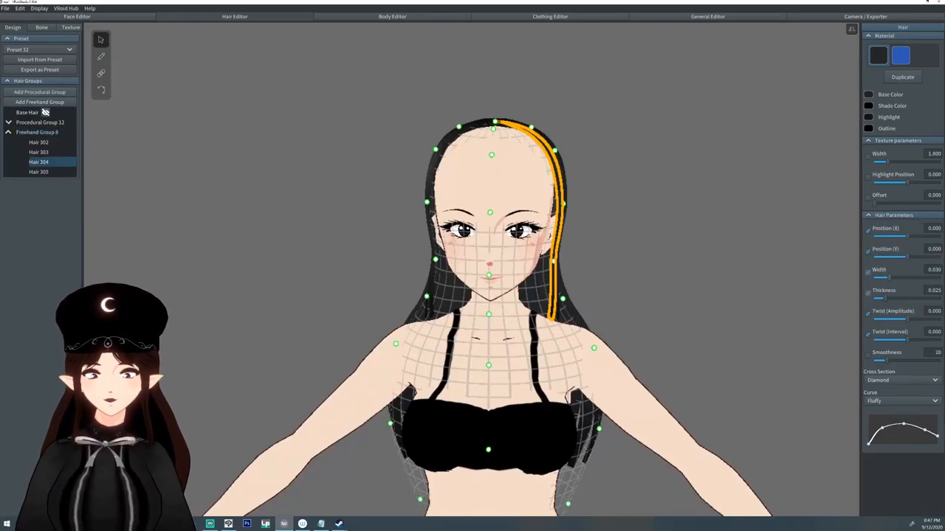
pyautogui.moveTo(879, 278); pyautogui.dragTo(886, 278)
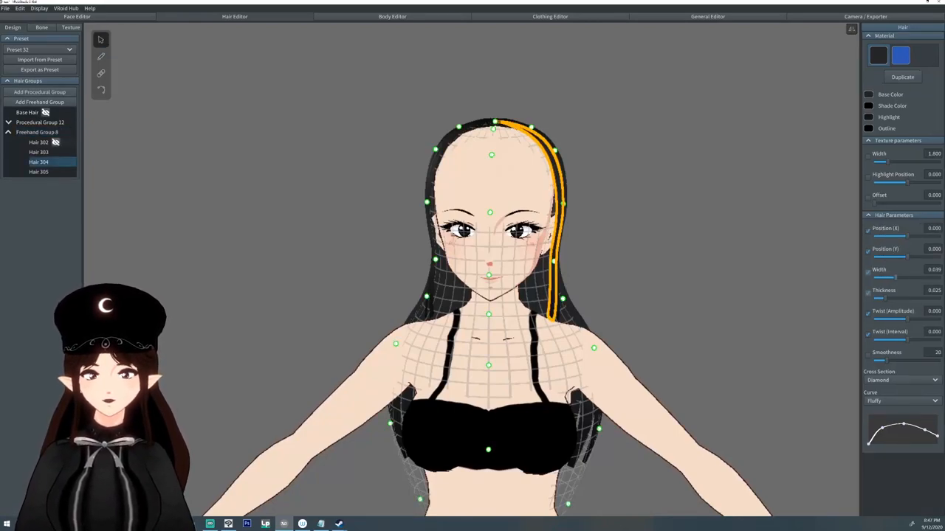
pyautogui.click(37, 131)
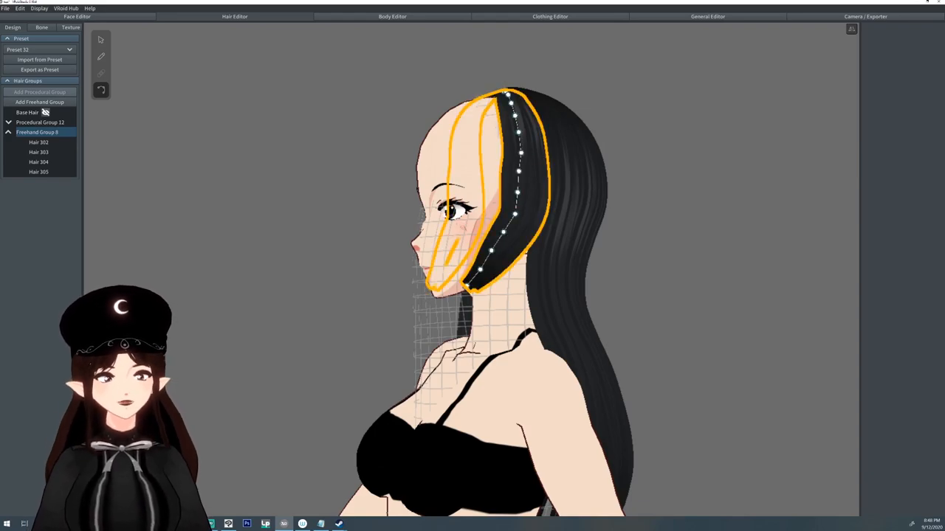
pyautogui.click(38, 141)
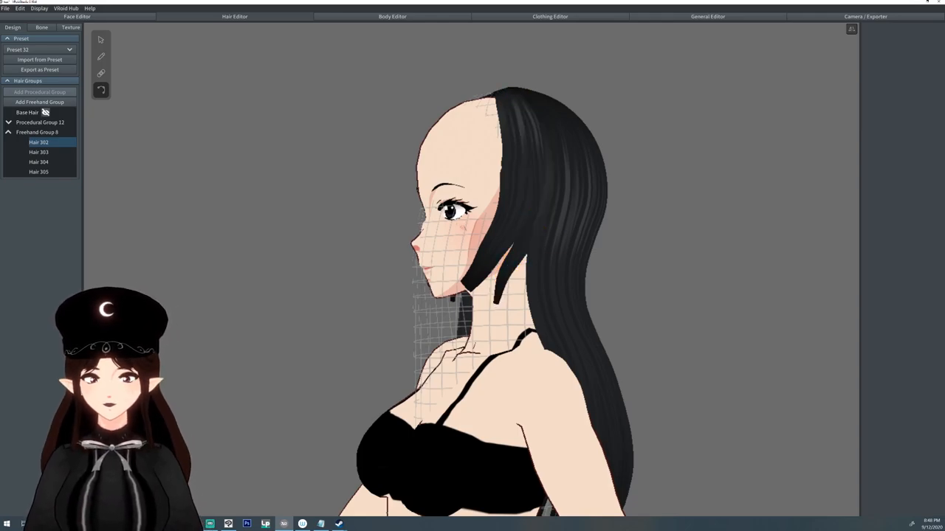
pyautogui.click(38, 161)
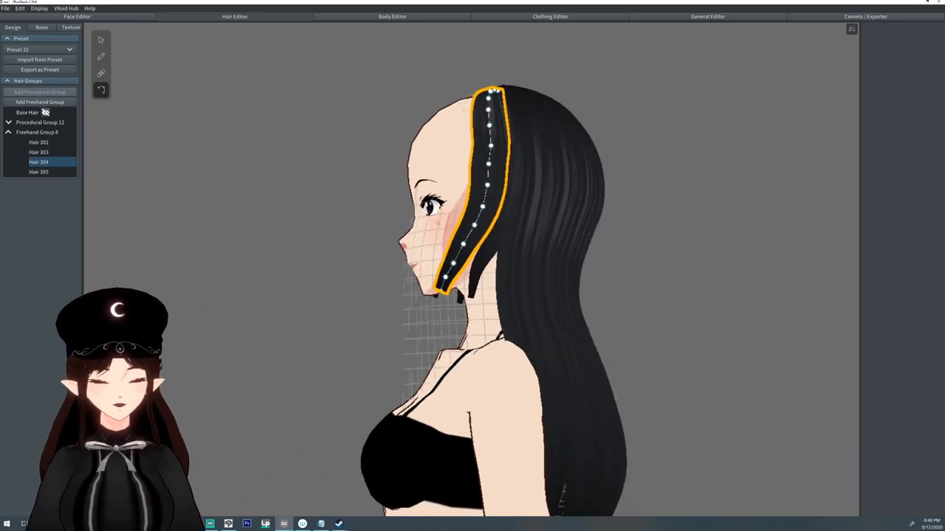
pyautogui.click(38, 142)
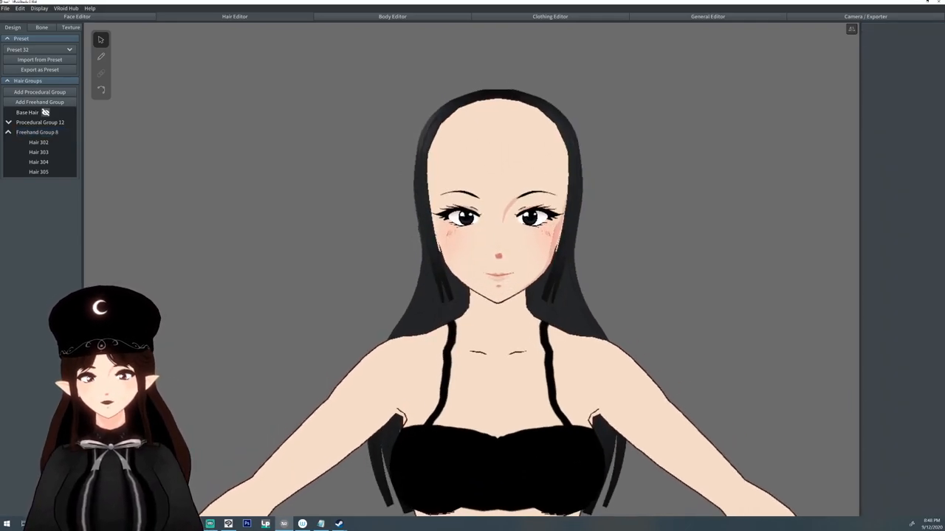
# Add Procedural Group 13 as a short cap of strands over the forehead
pyautogui.click(37, 132)
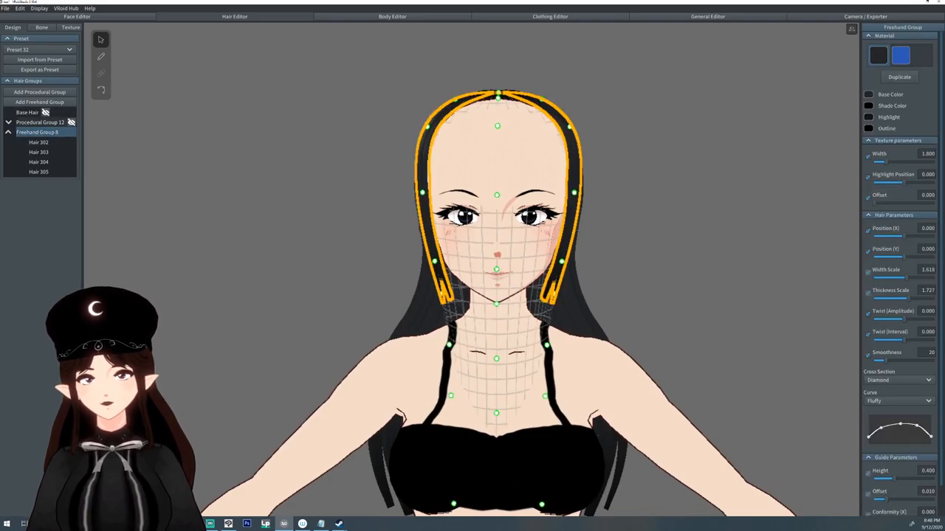
pyautogui.click(40, 121)
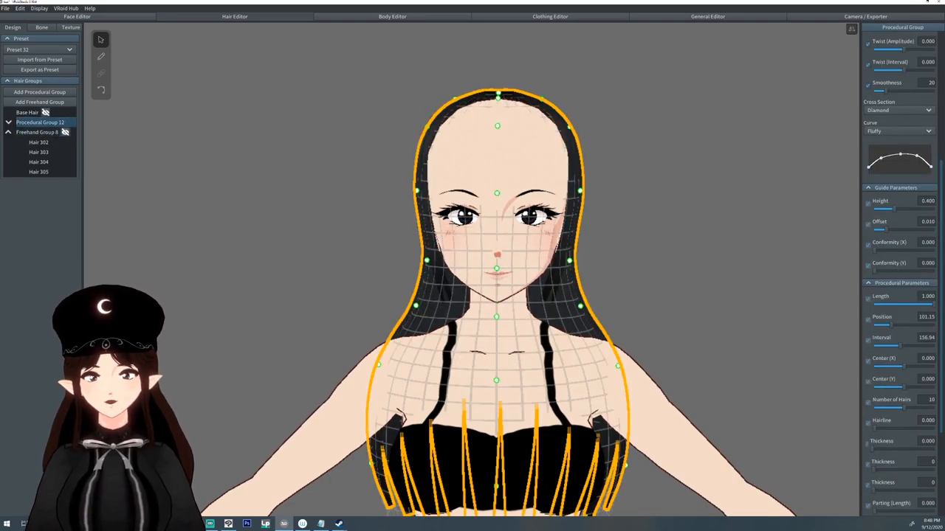
pyautogui.click(40, 91)
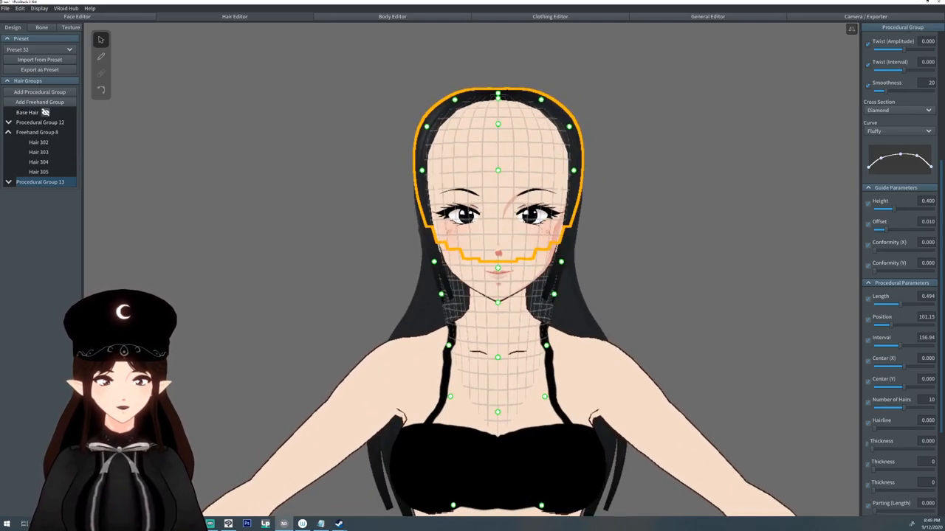
# Adjust Procedural Group 13's guide curve and parameters into straight-cut blunt bangs above the eyes
pyautogui.scroll(-3)
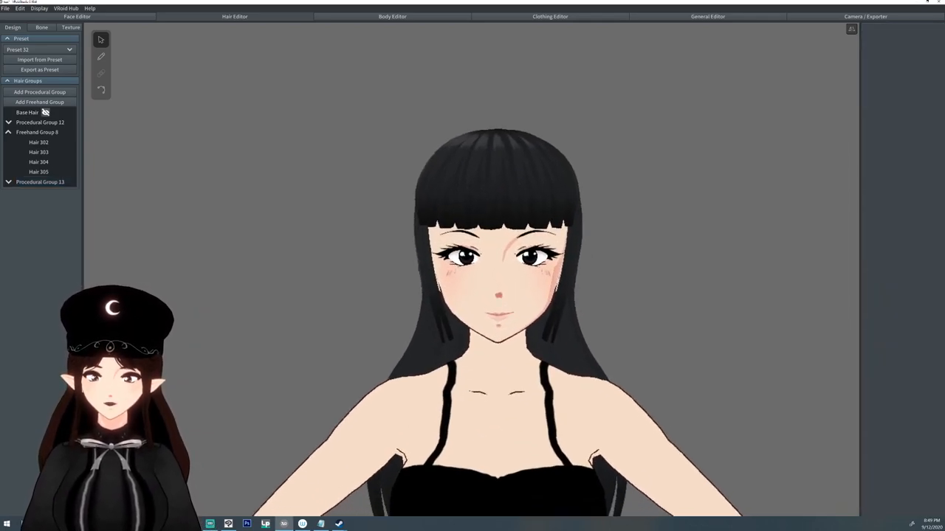
# Check the bangs from below and move to the Body Editor
pyautogui.click(39, 161)
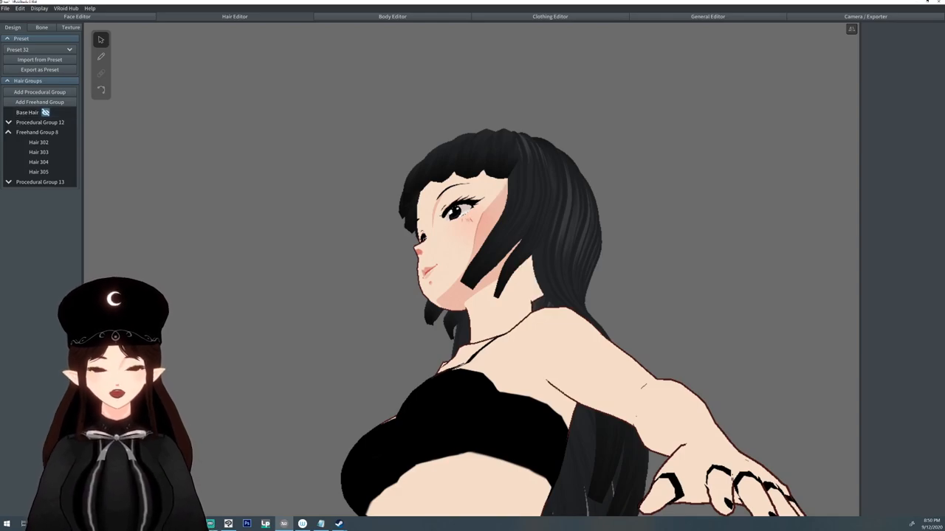
pyautogui.click(393, 16)
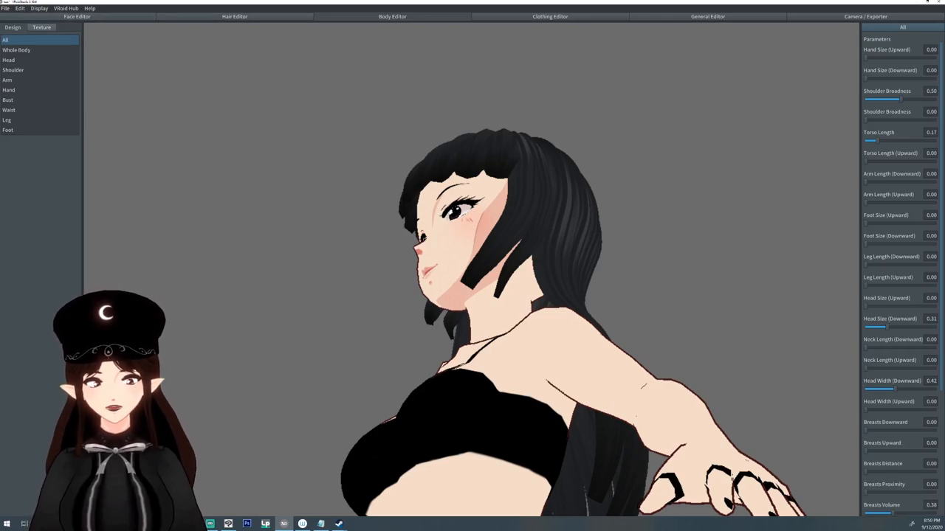
# Open the body skin texture in the painting view with its UV map beside the model
pyautogui.click(41, 26)
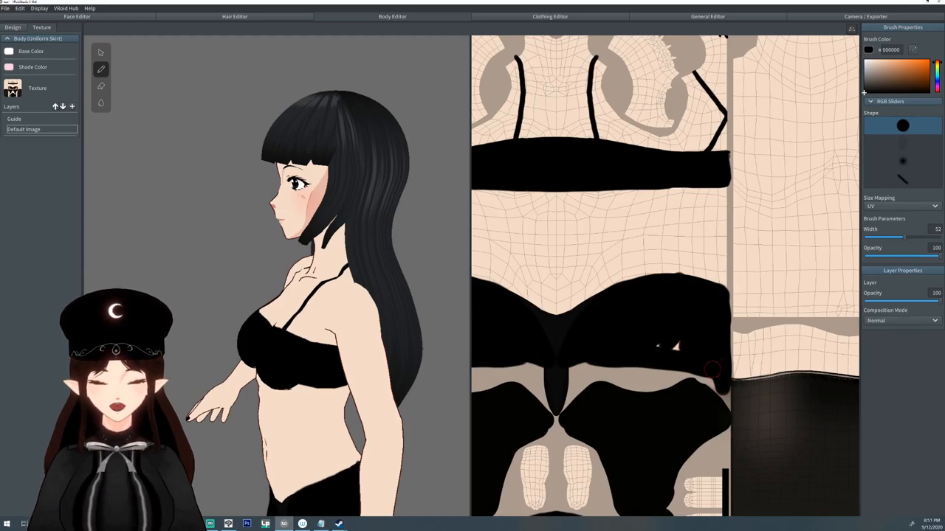
# Paint a black pen stroke onto the body's UV texture canvas
pyautogui.moveTo(709, 369); pyautogui.dragTo(824, 330)
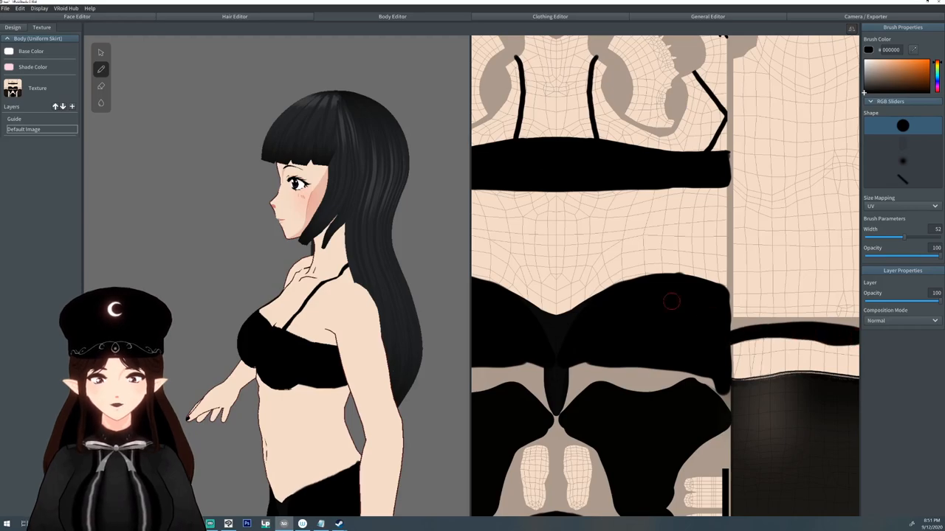
pyautogui.moveTo(568, 376)
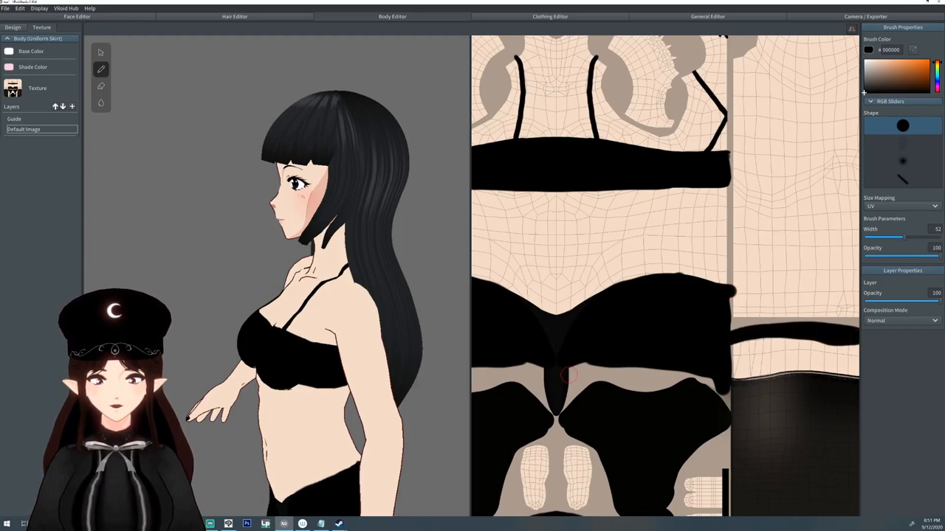